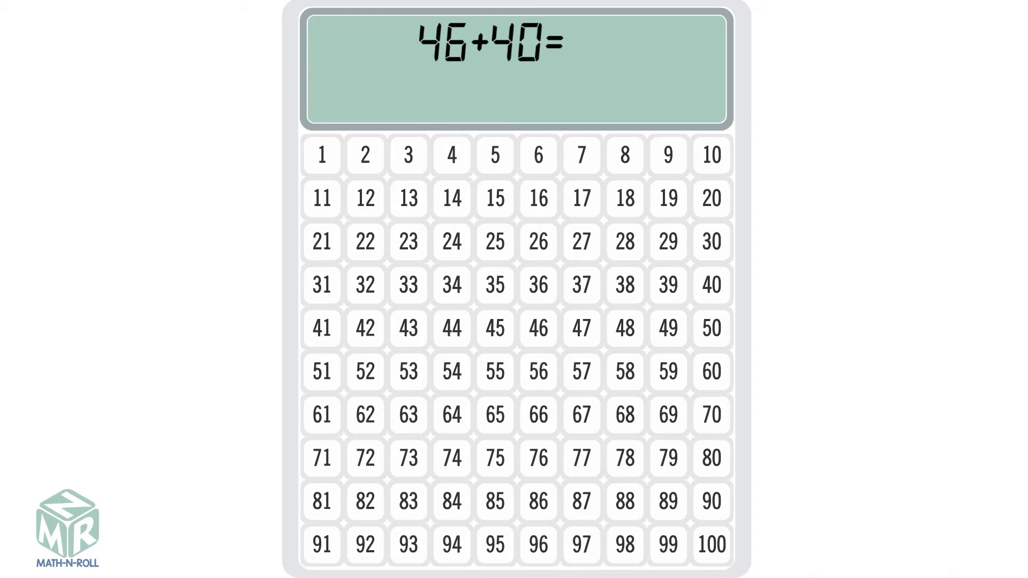
Play the four ten-jumps from 46 down to 86, then highlight 86 in yellow.
click(537, 328)
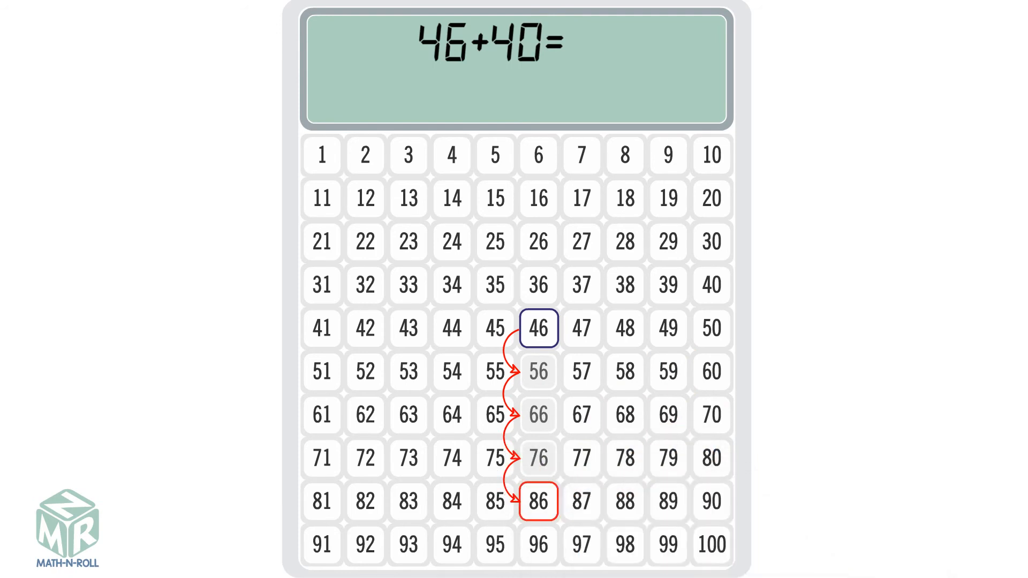
click(538, 502)
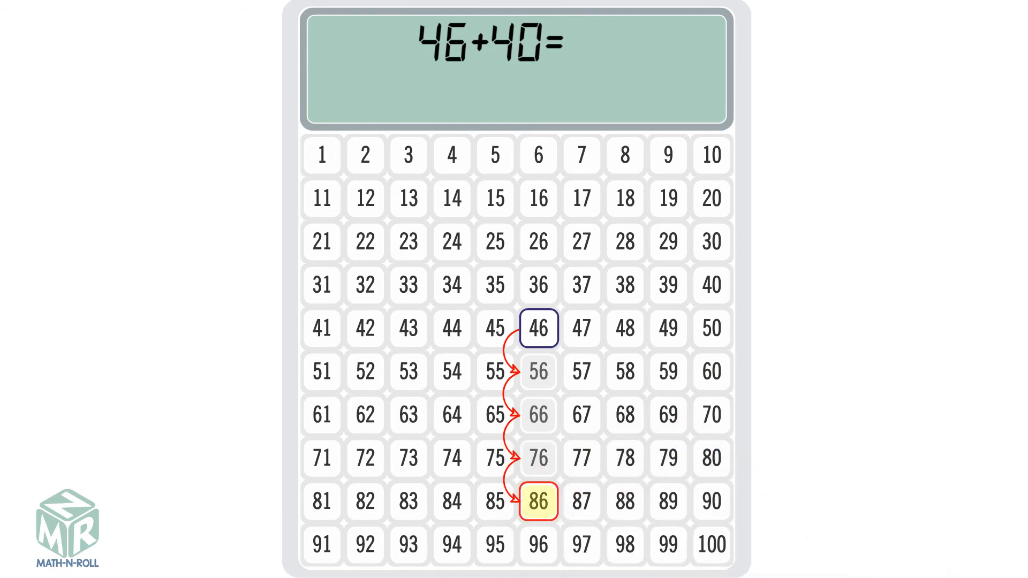